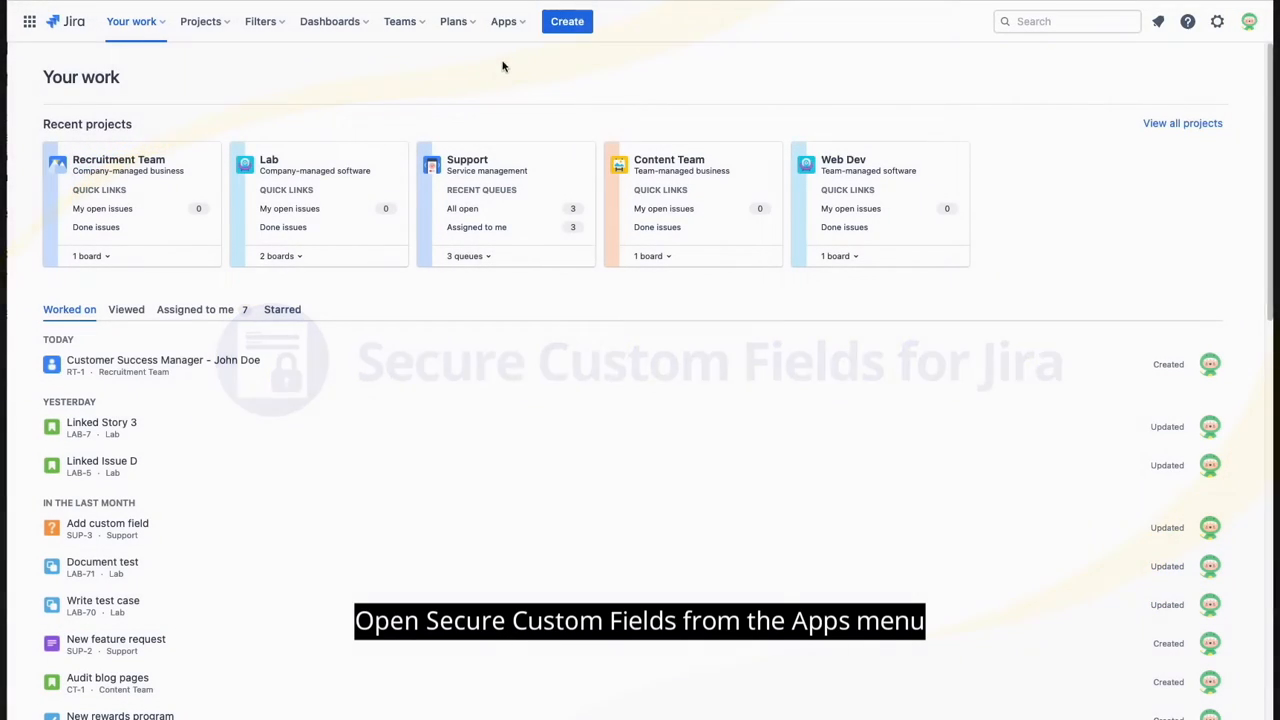
Reach the Secure Custom Fields configuration page via Apps > Secure Custom Fields.
click(504, 21)
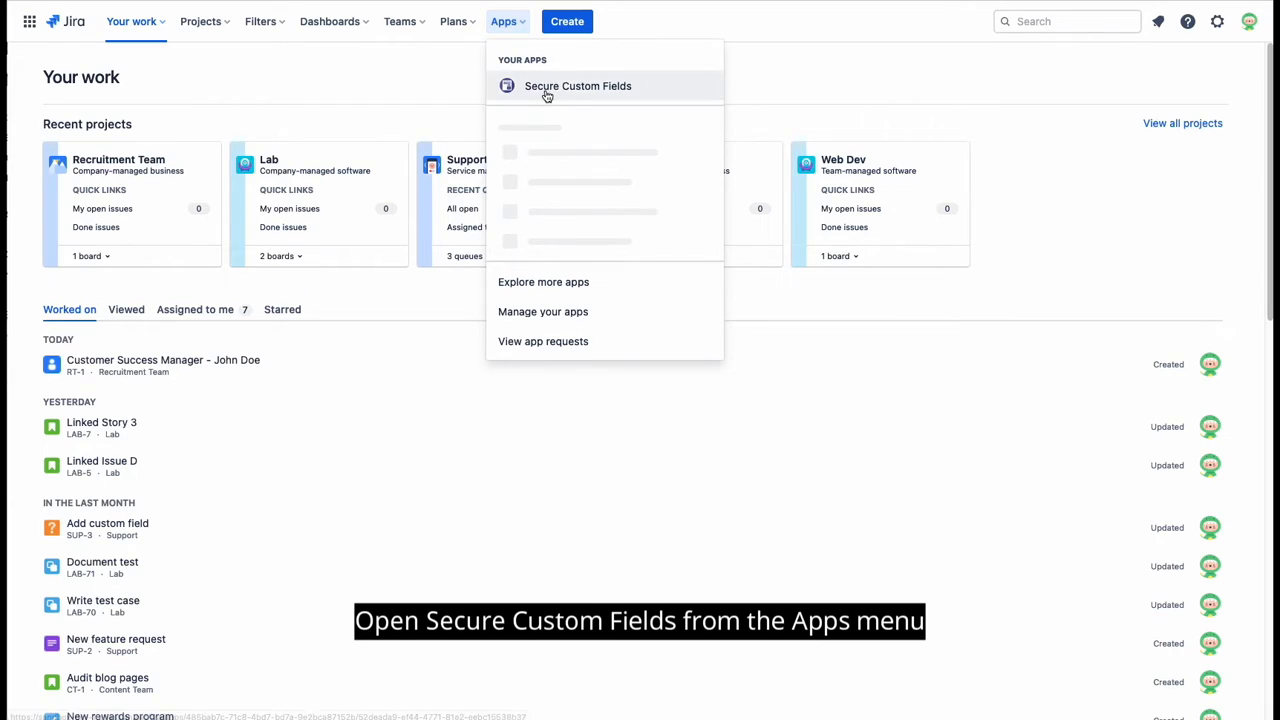
click(578, 85)
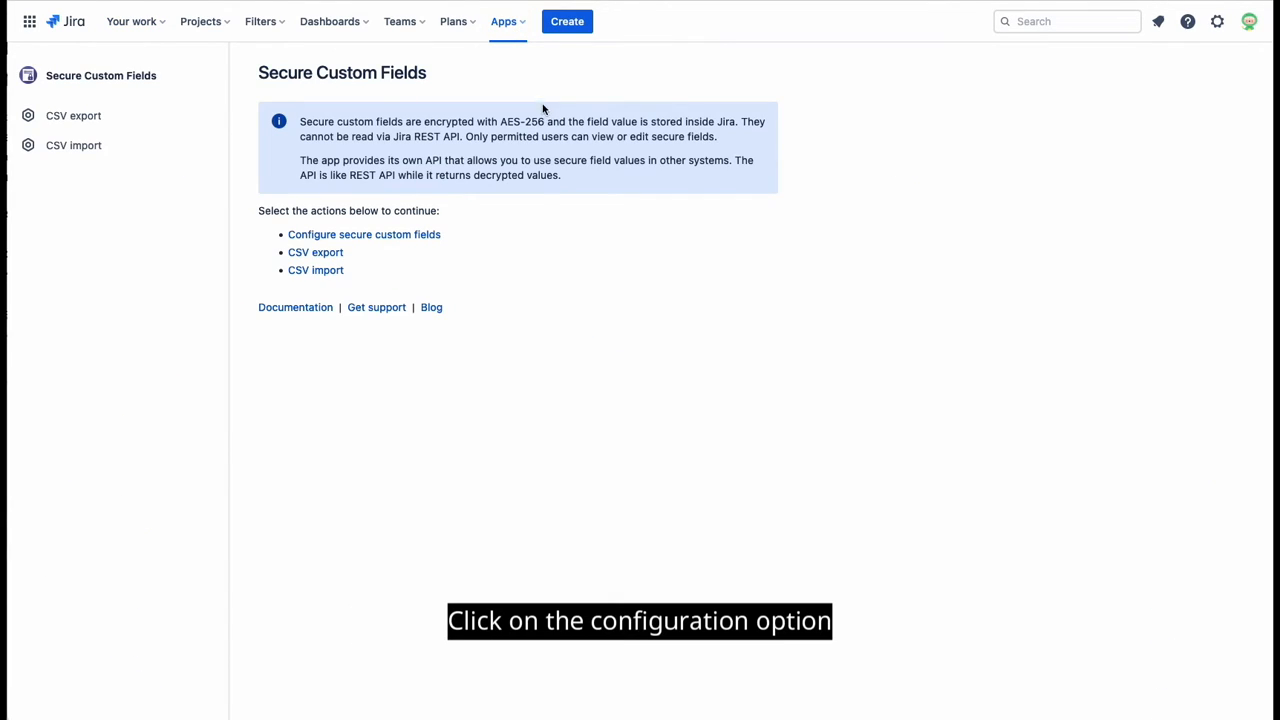
click(364, 234)
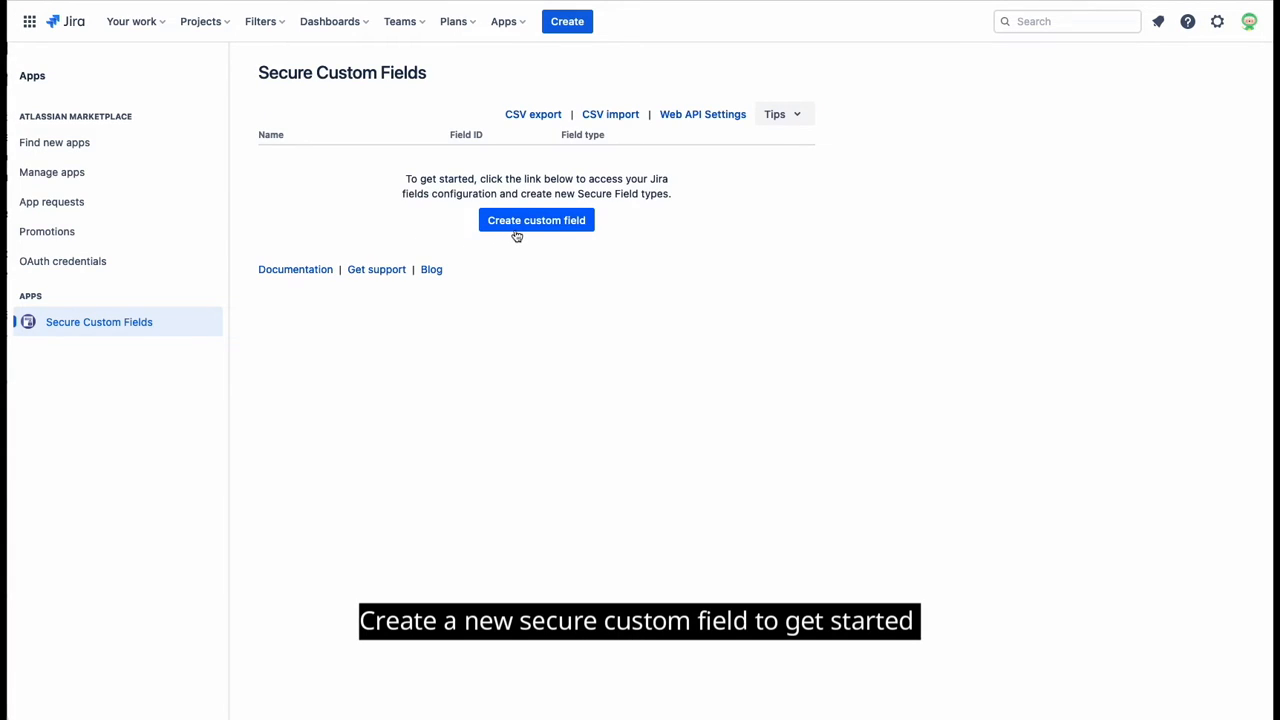
Create a Secure Select List (single choice) named Payscale with description 'HR team to fill out'.
click(536, 220)
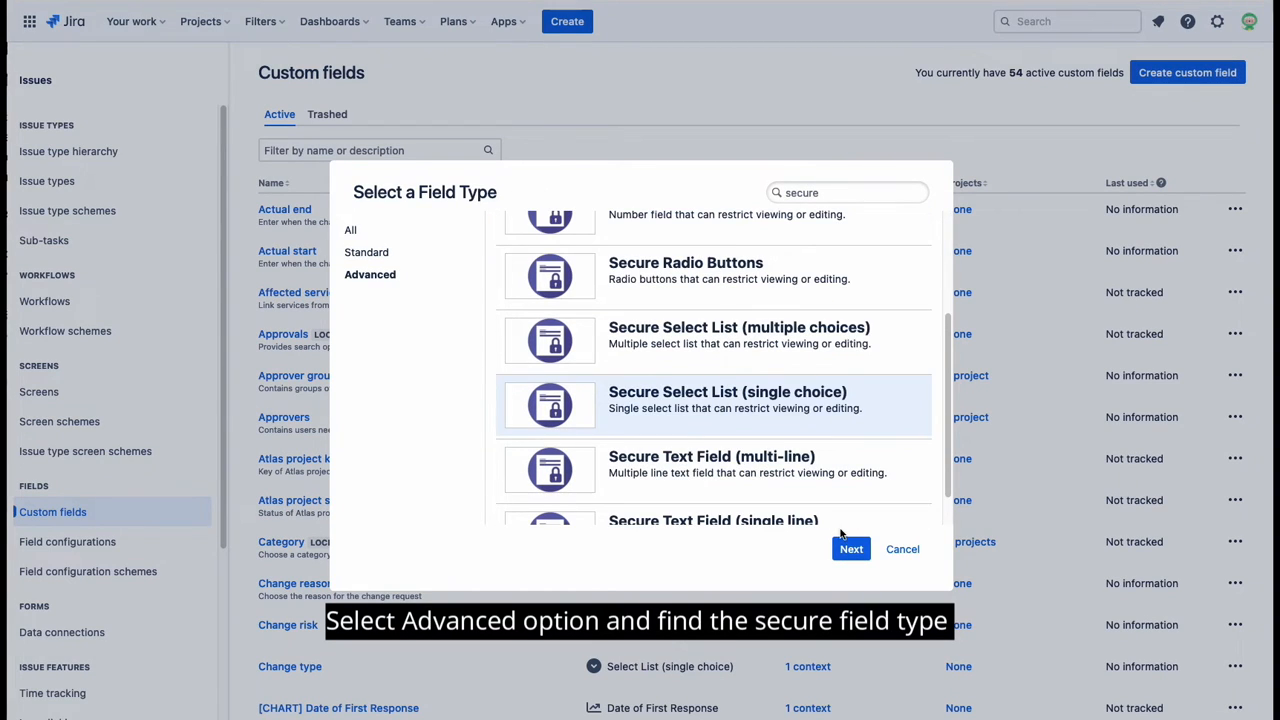
click(850, 548)
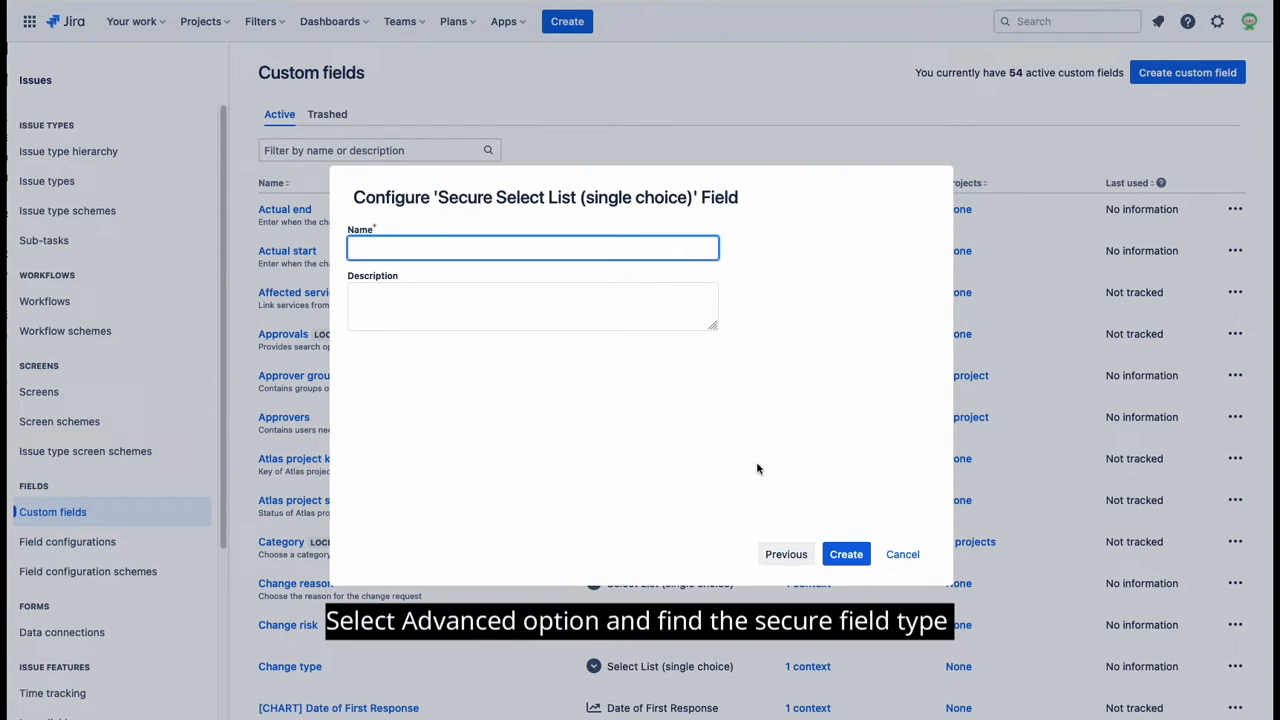
text(Payscal)
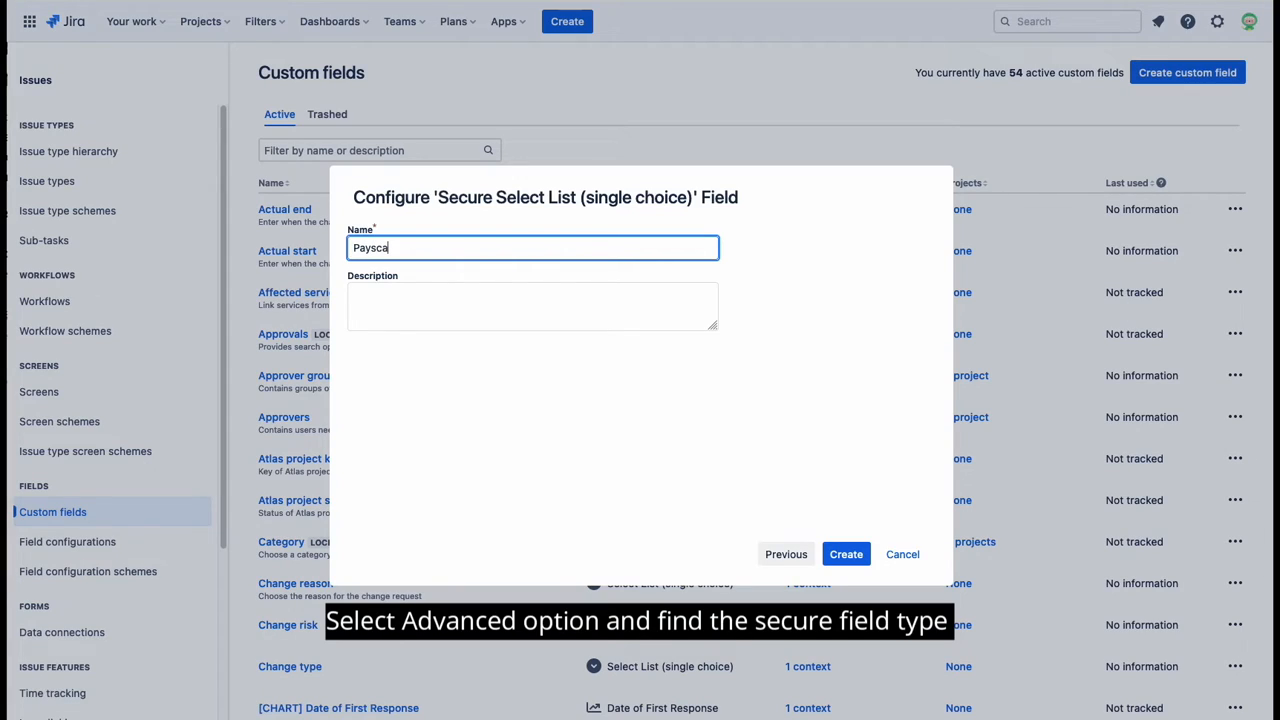
click(533, 307)
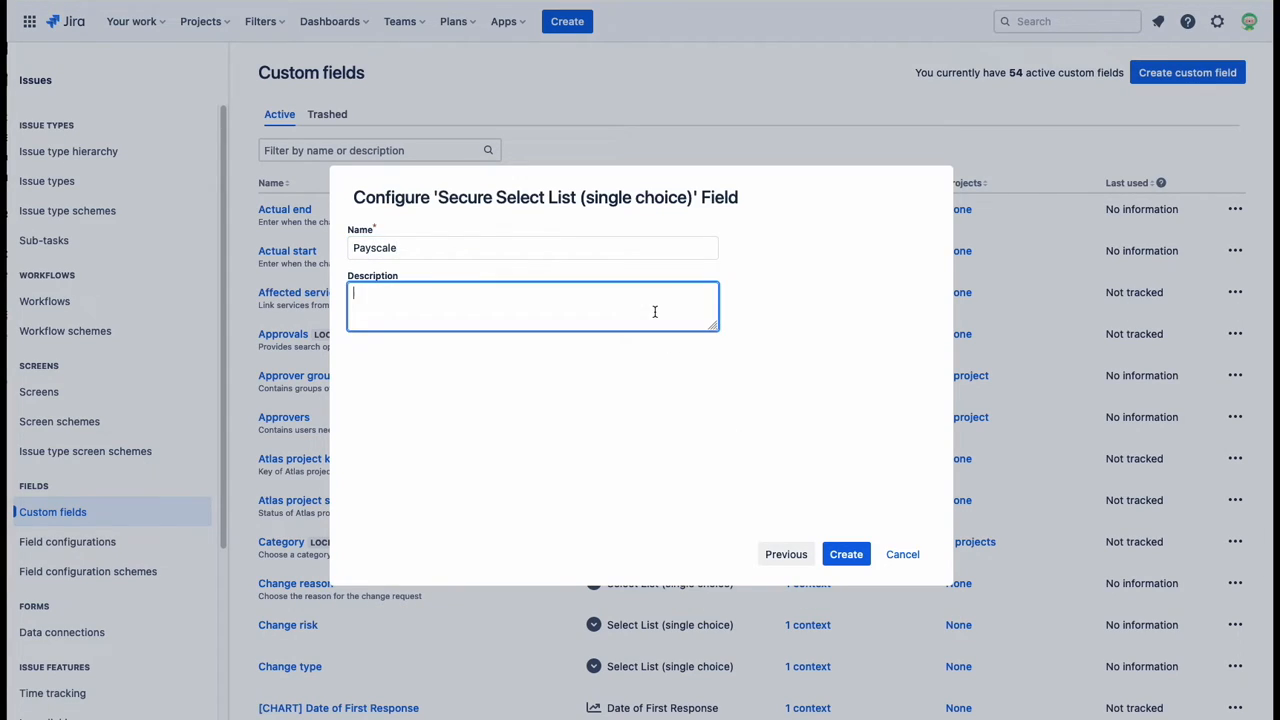
text(HR team t)
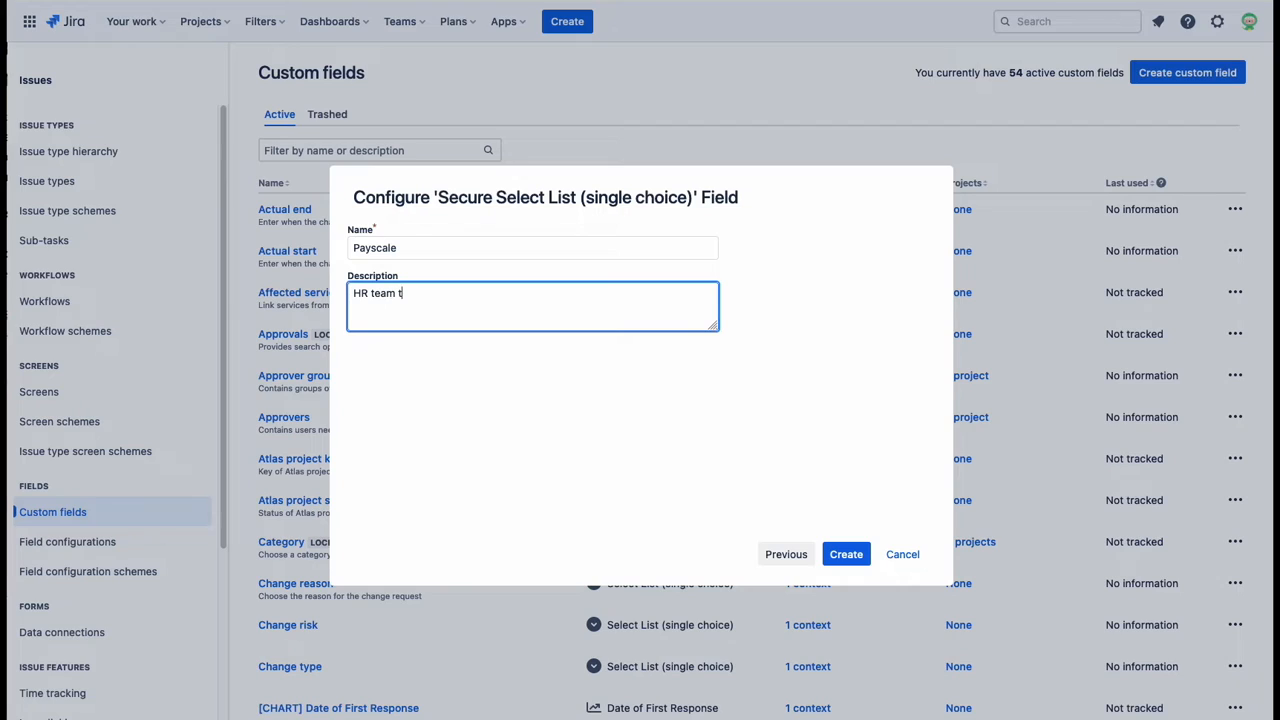
text(o fill out)
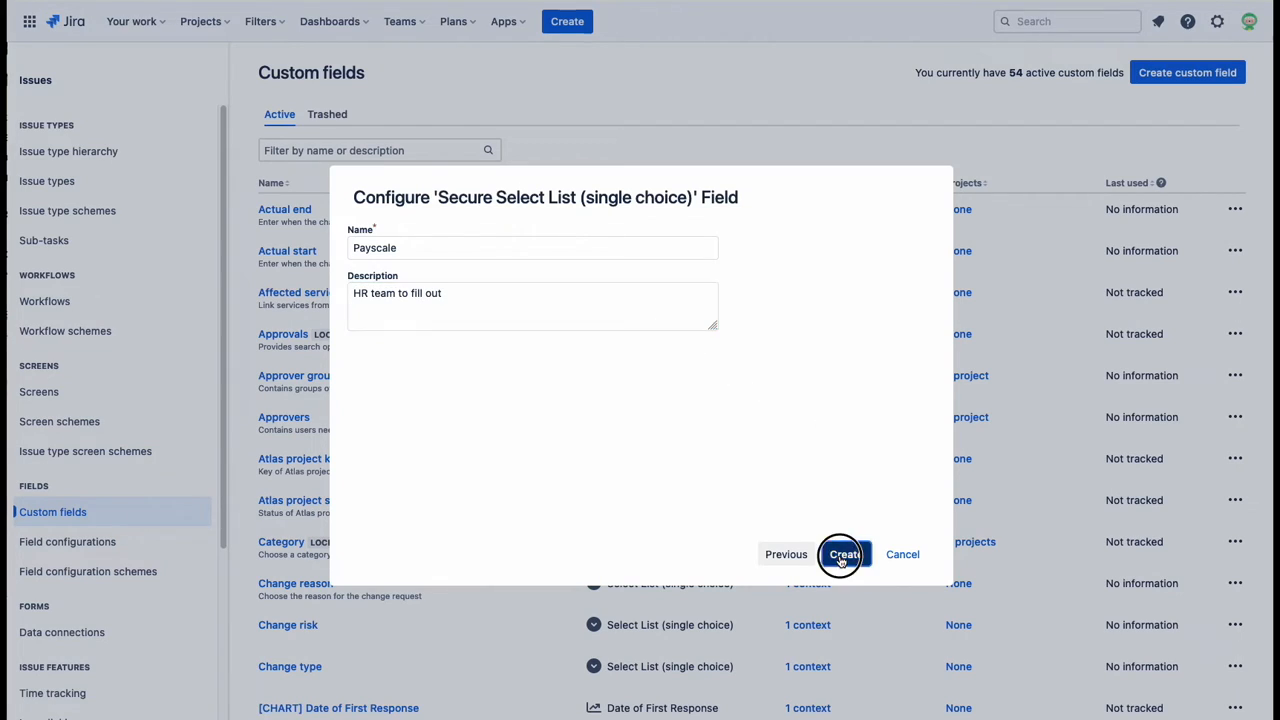
Create the Payscale field and tick RT: Recruitment Create Issue Screen for it.
click(844, 554)
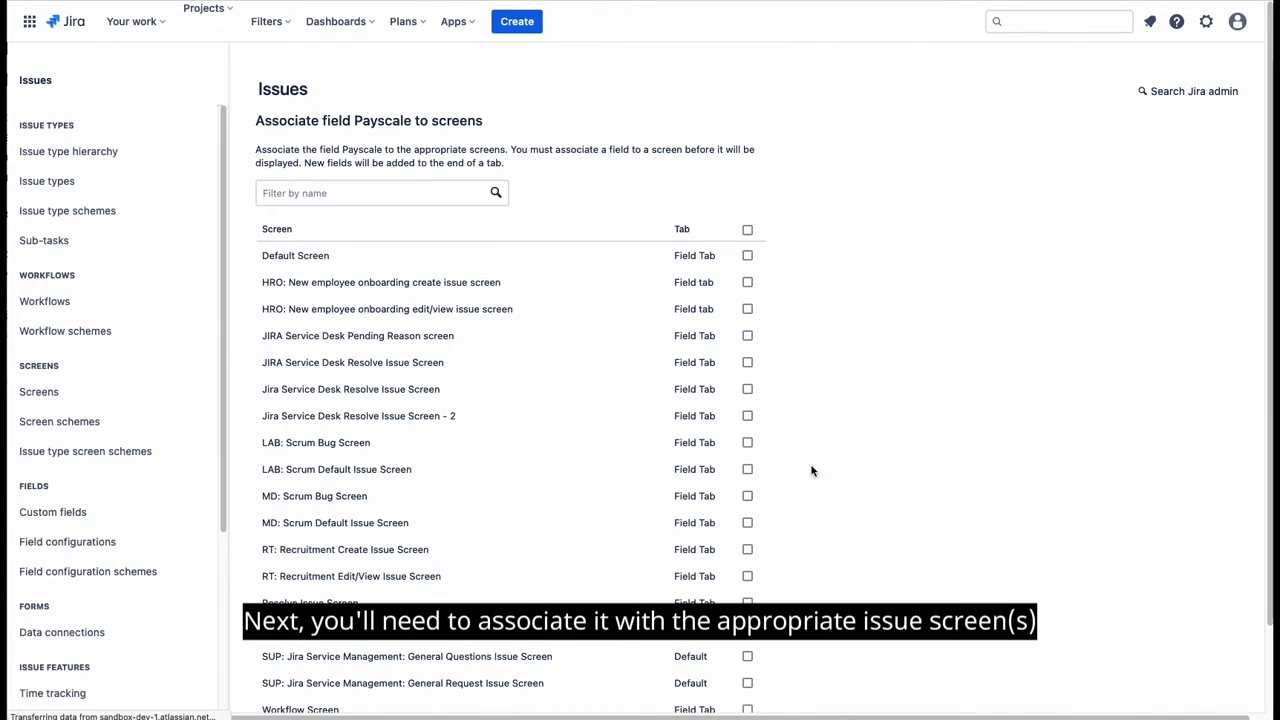
scroll(down, 3)
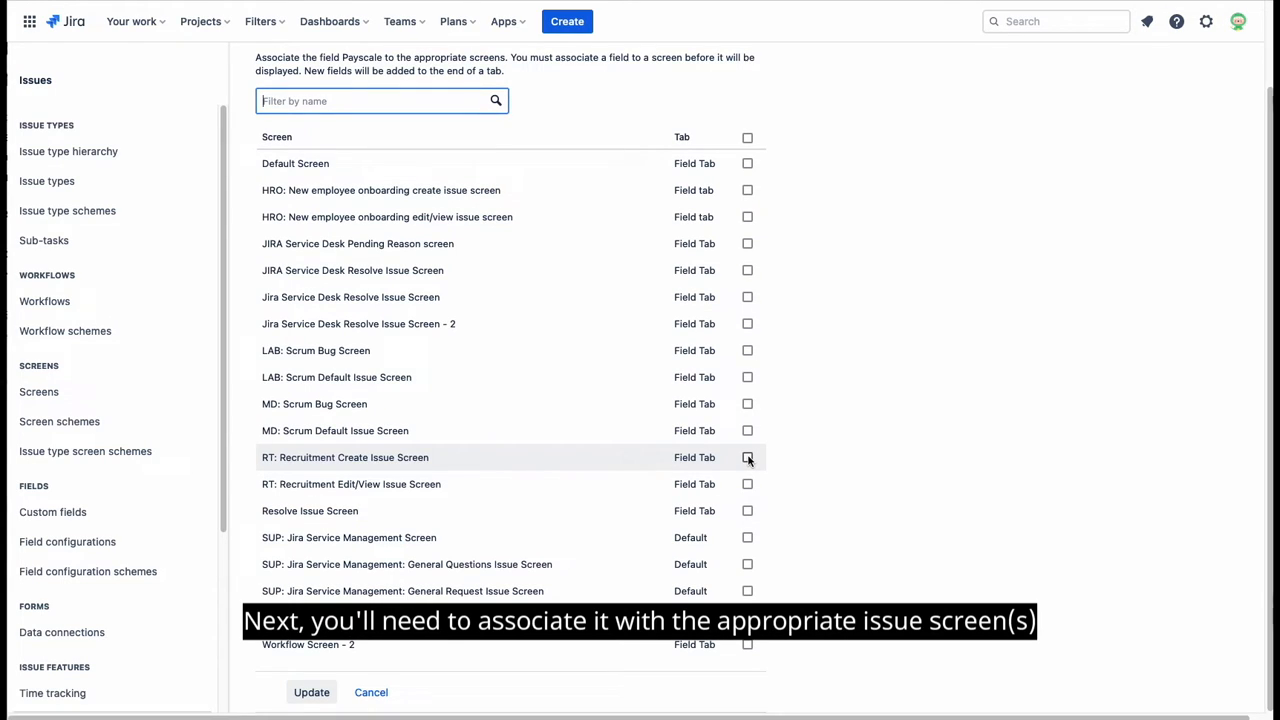
click(747, 457)
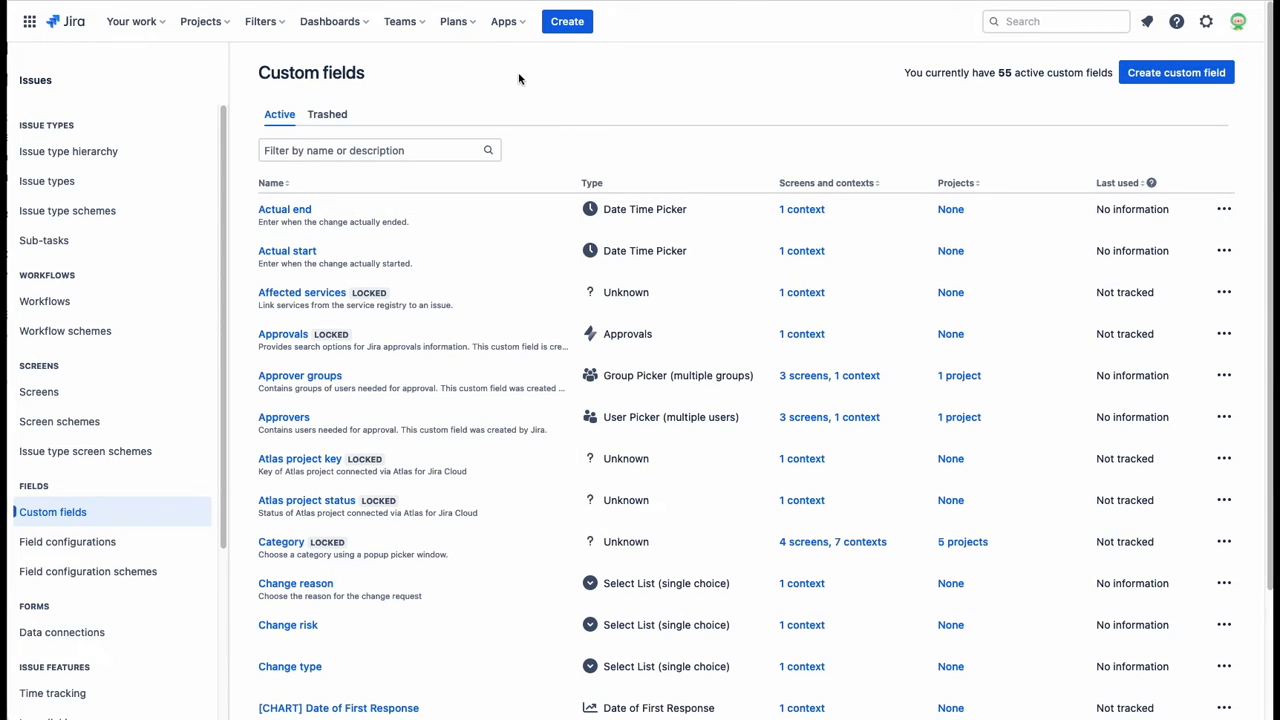
Return to the Secure Custom Fields app to view Payscale's default context.
click(504, 21)
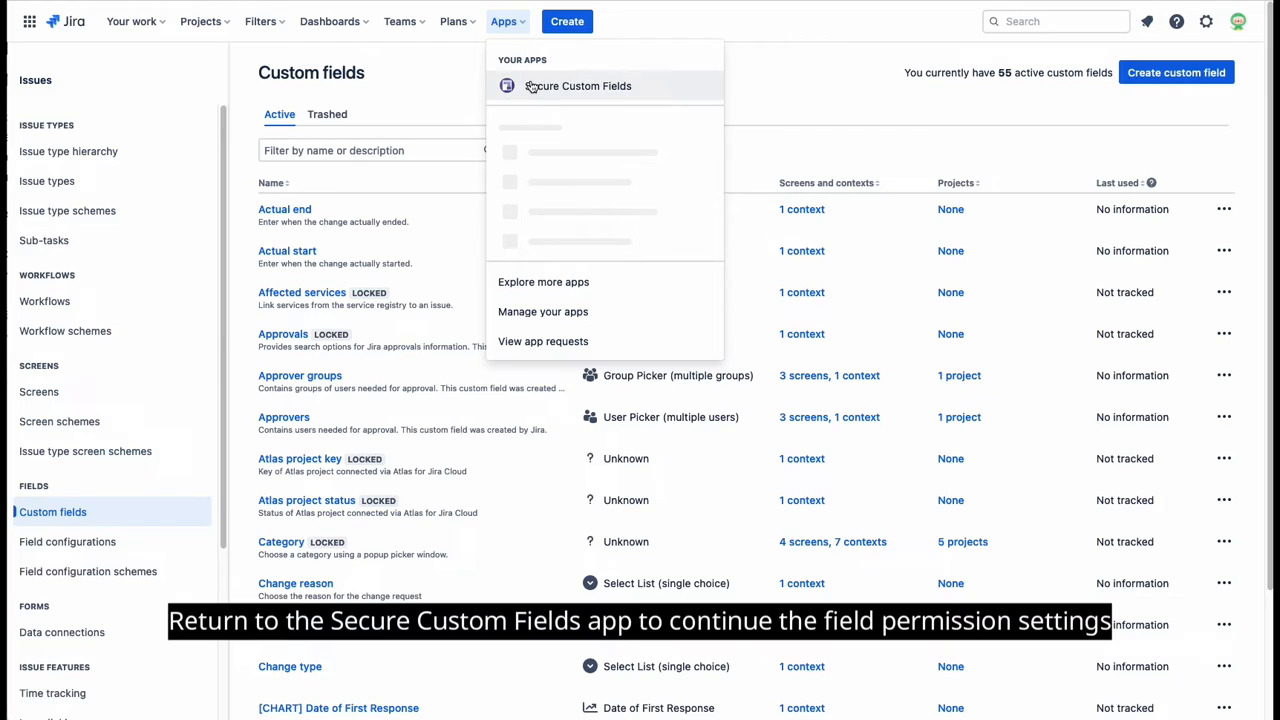
click(578, 85)
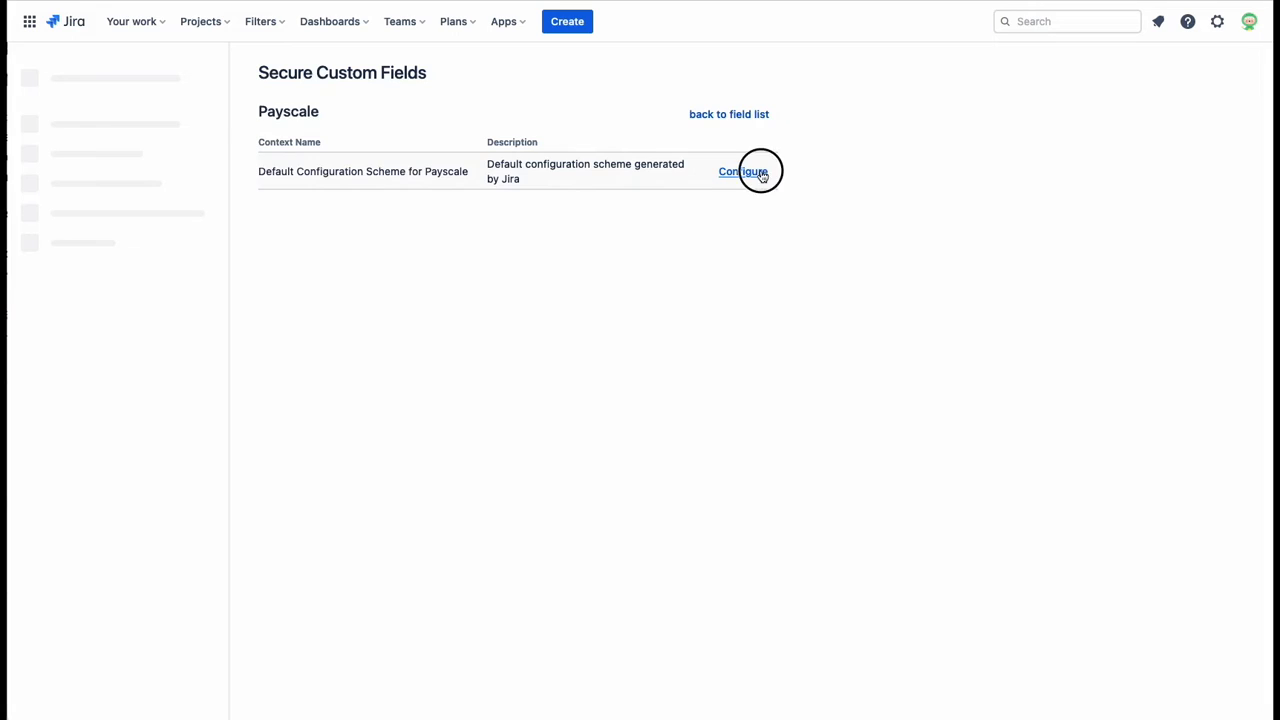
Grant the HR Team group both View and Edit permission on Payscale's default context.
click(743, 171)
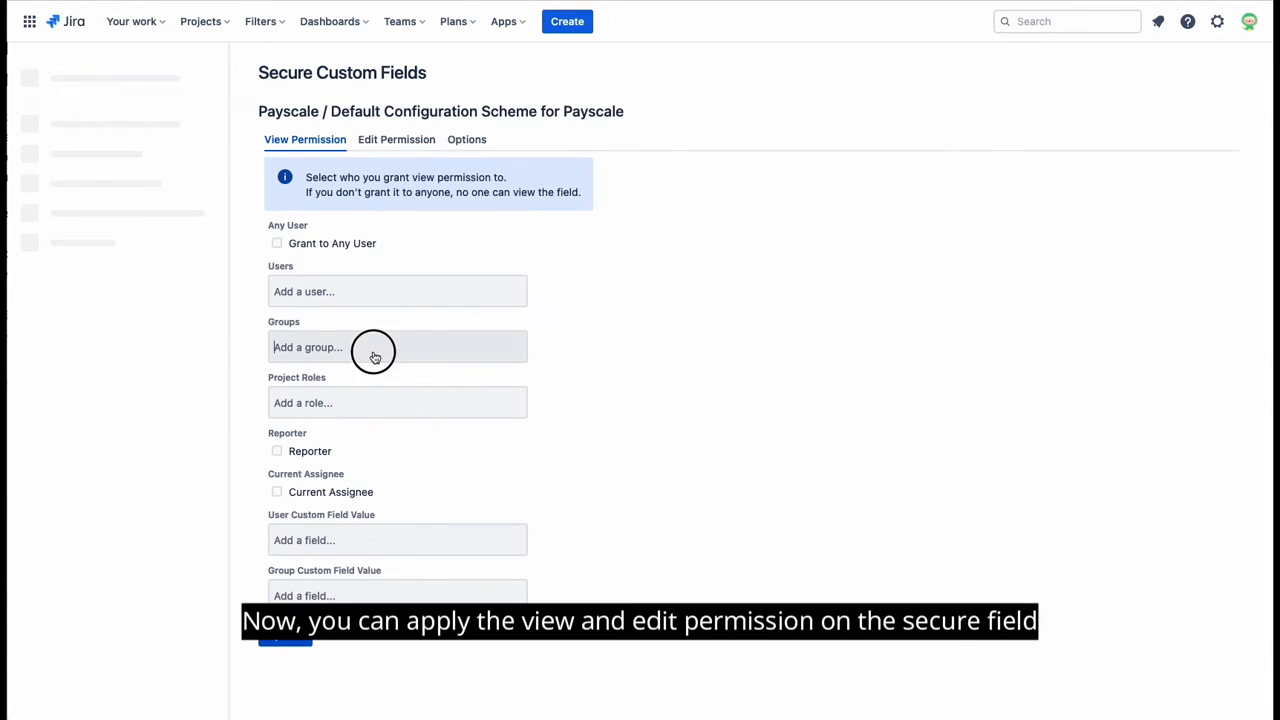
text(HR)
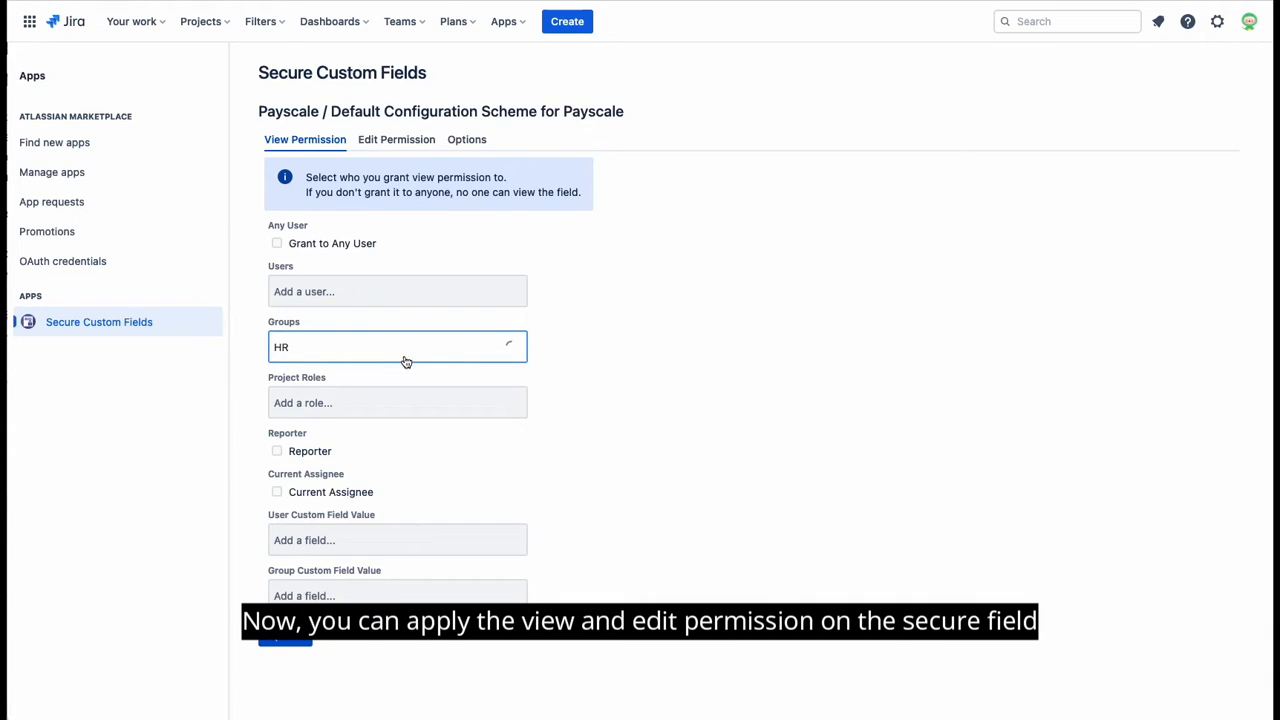
click(397, 347)
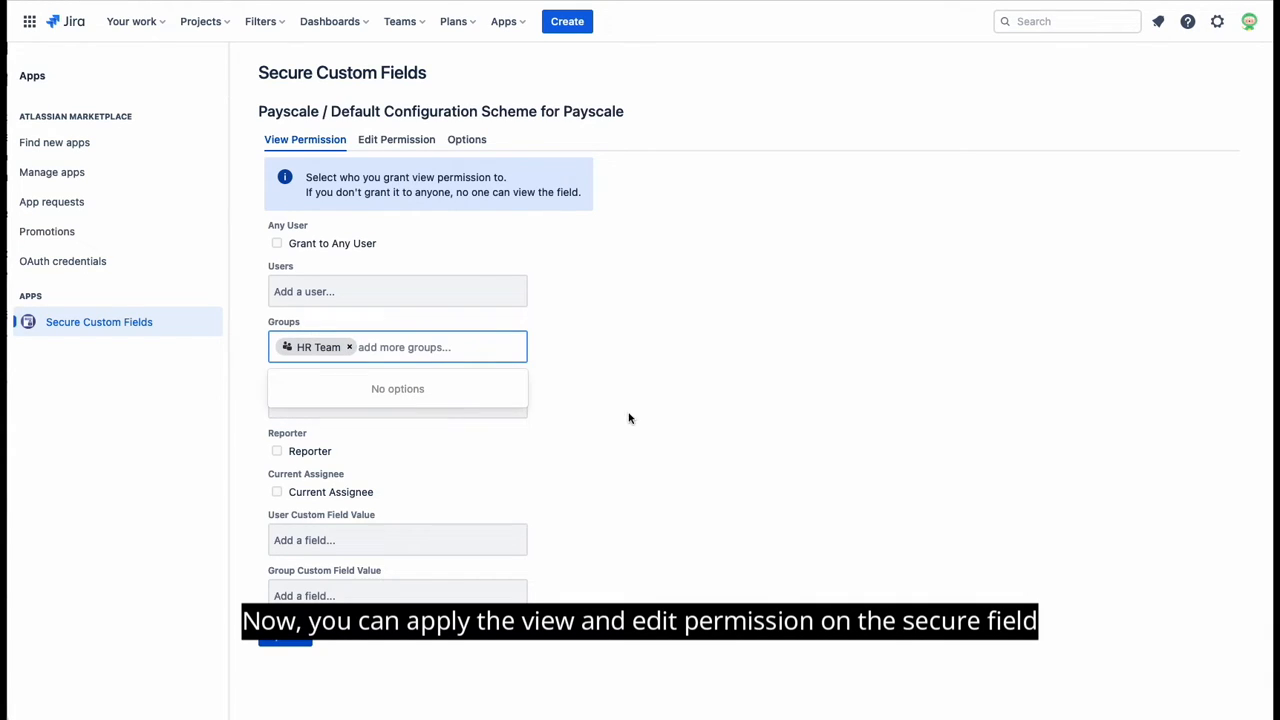
click(396, 139)
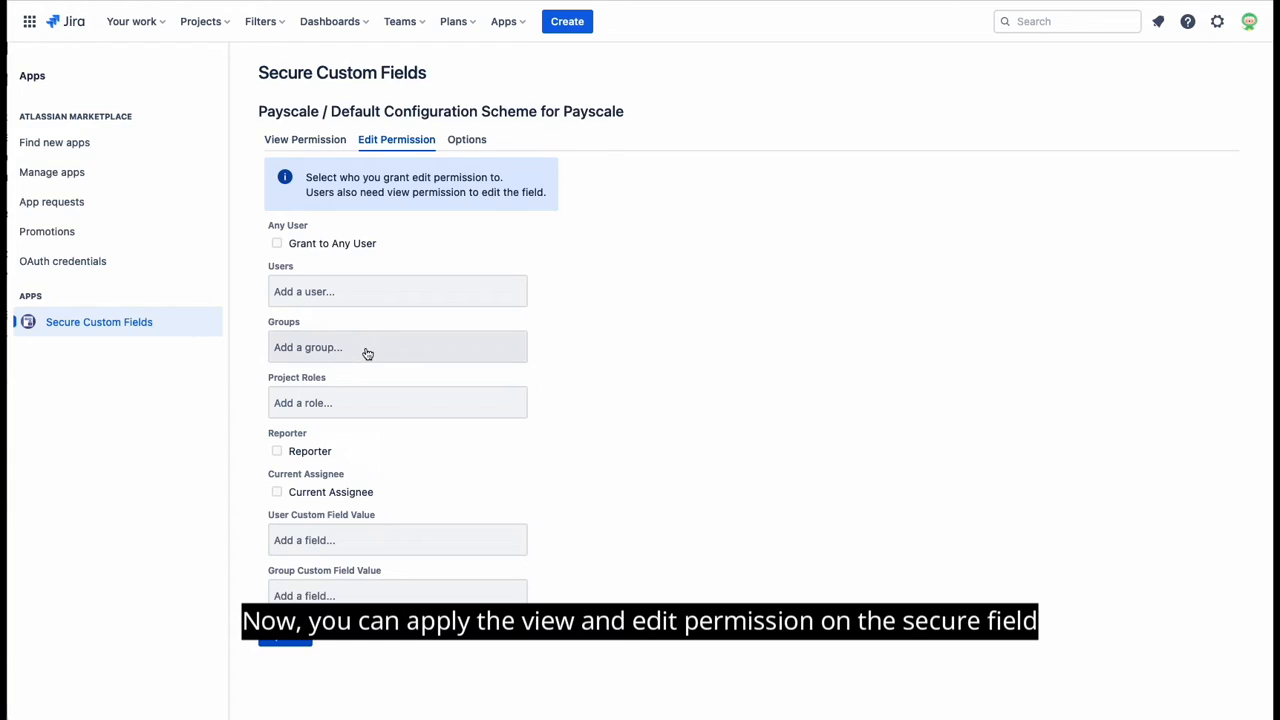
text(HR Team)
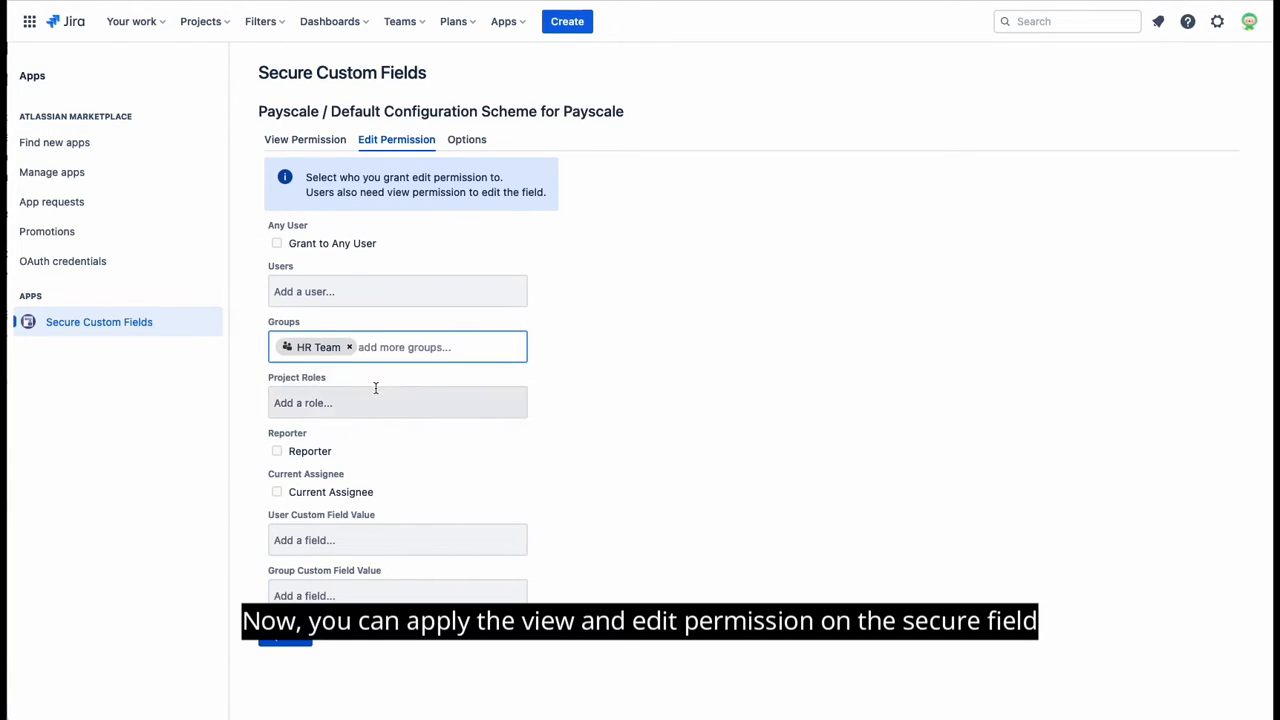
click(467, 139)
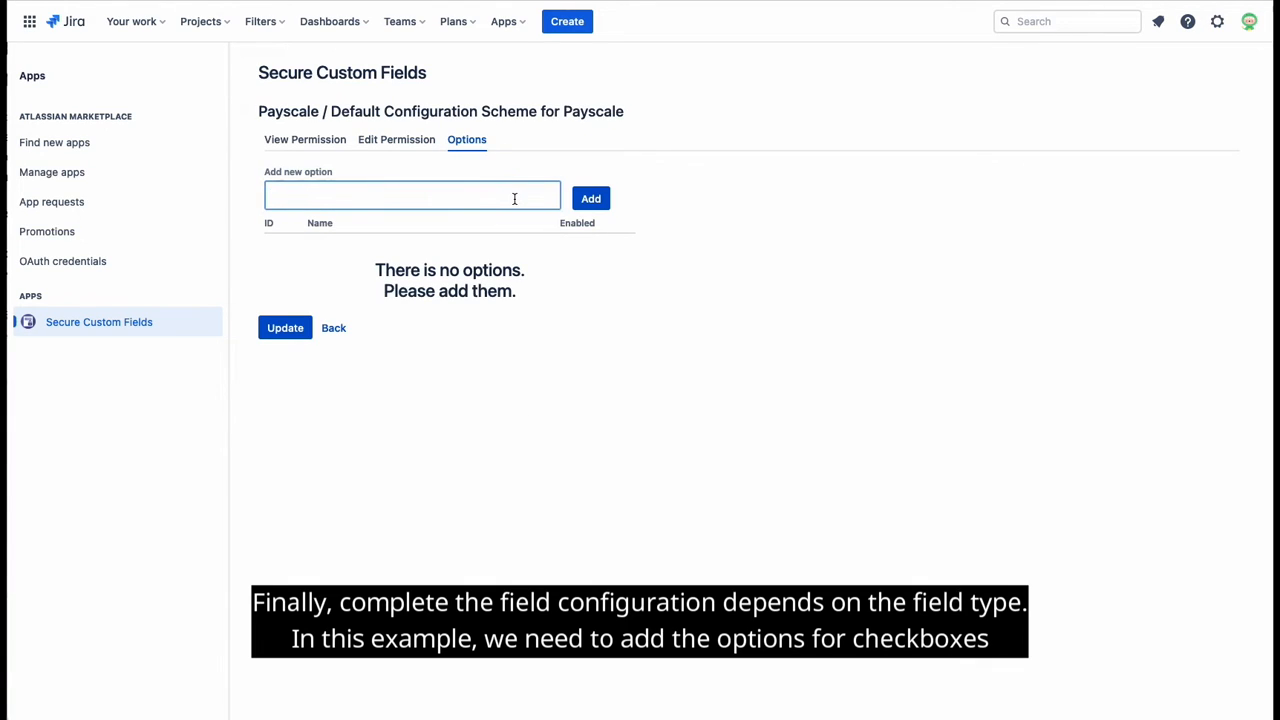
Add options 1, 2 and 3 to Payscale and update the field configuration.
click(590, 198)
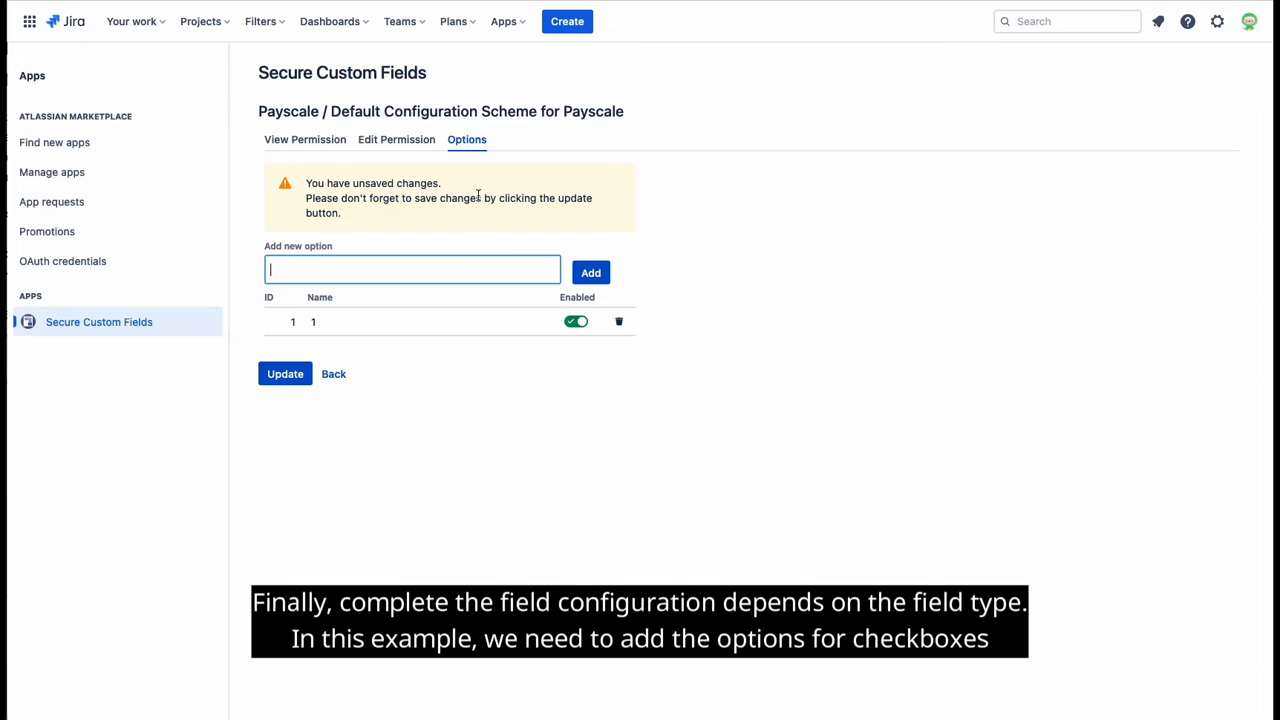
text(2)
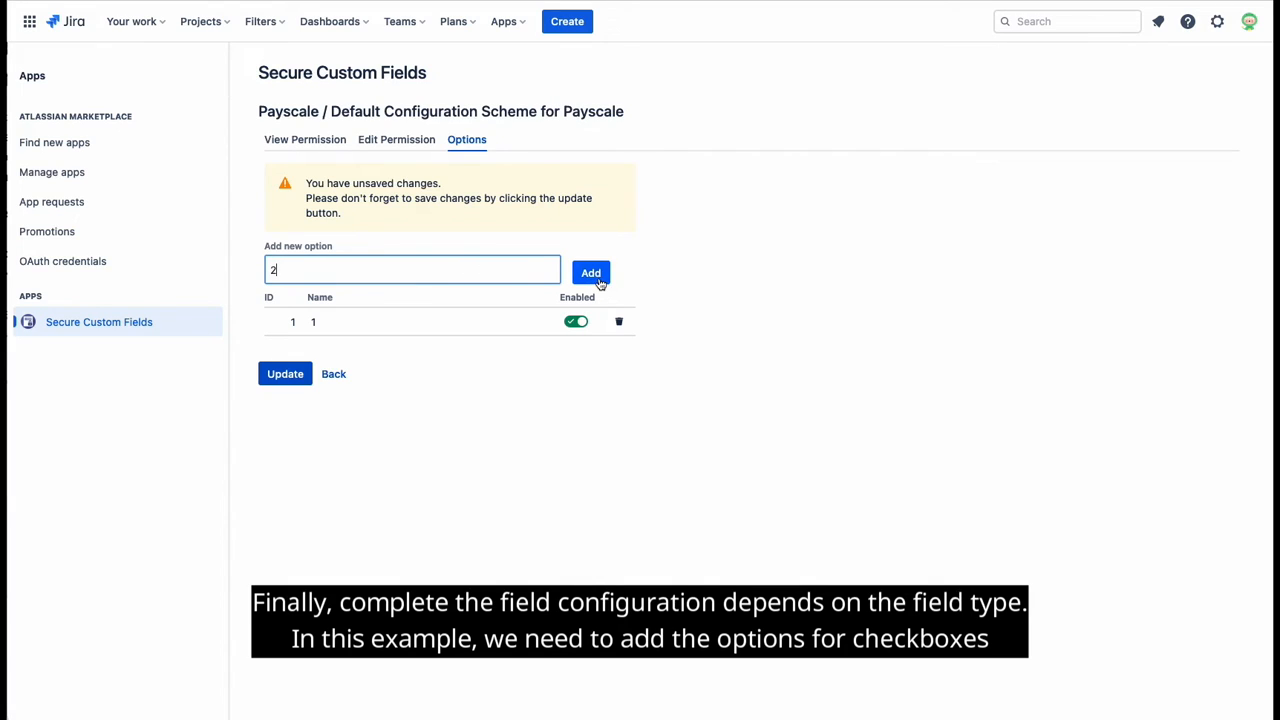
click(590, 273)
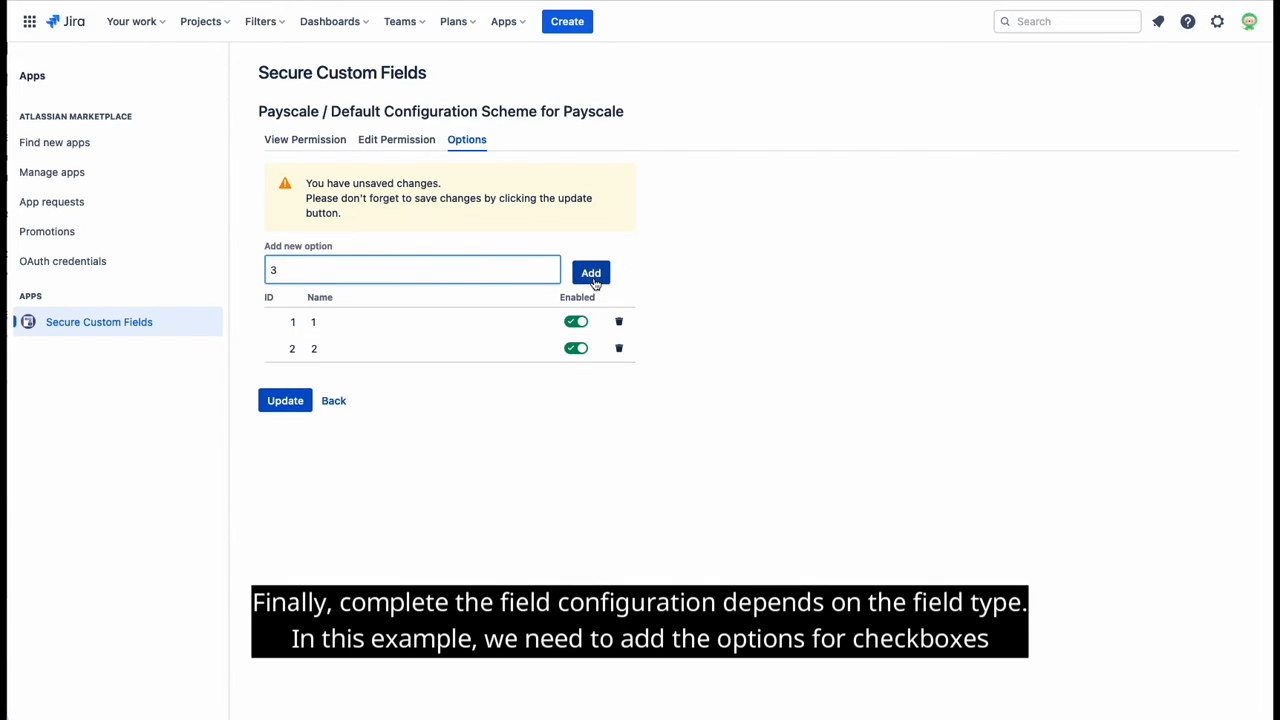
click(590, 272)
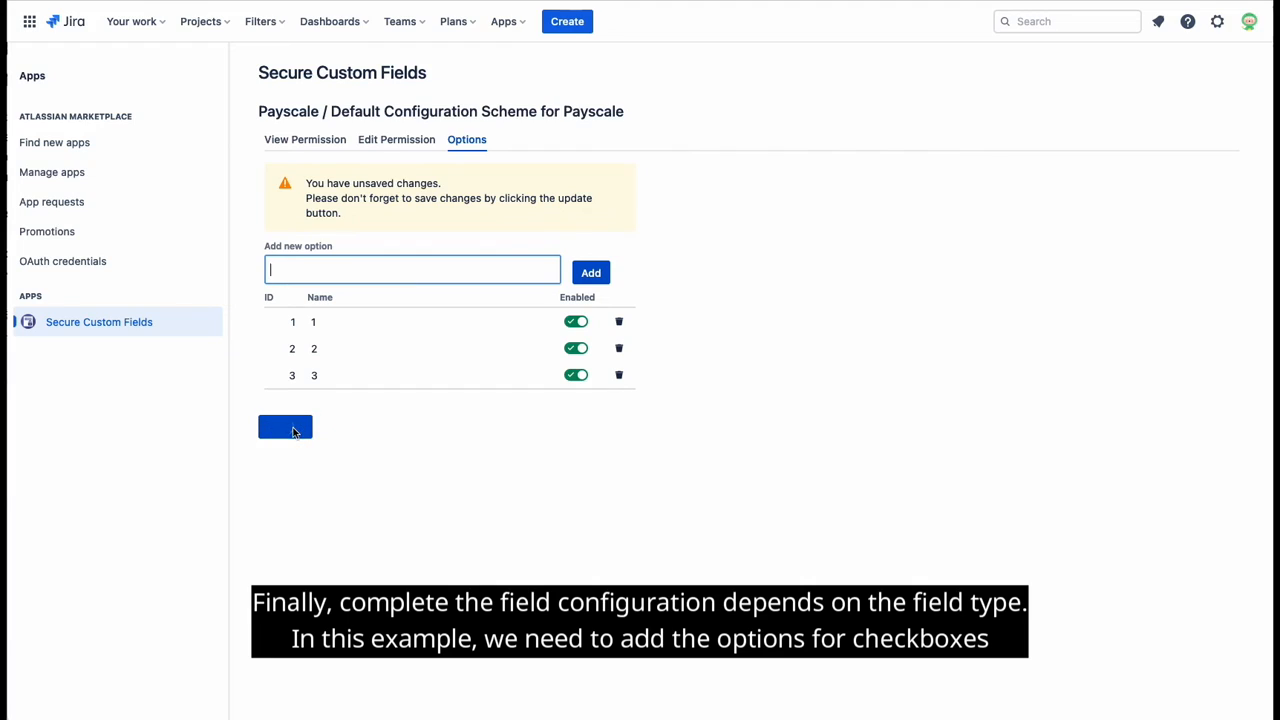
click(285, 427)
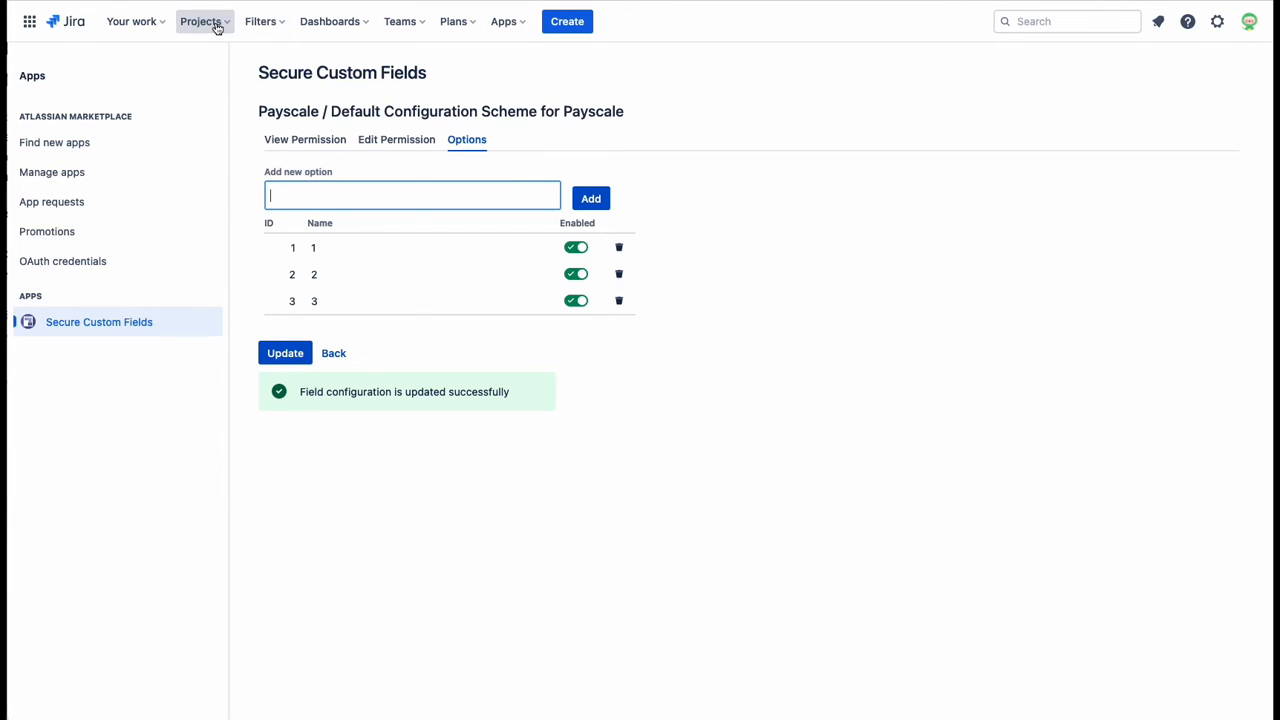
Head to the Recruitment Team project to view issue RT-2's hidden Payscale field.
click(201, 21)
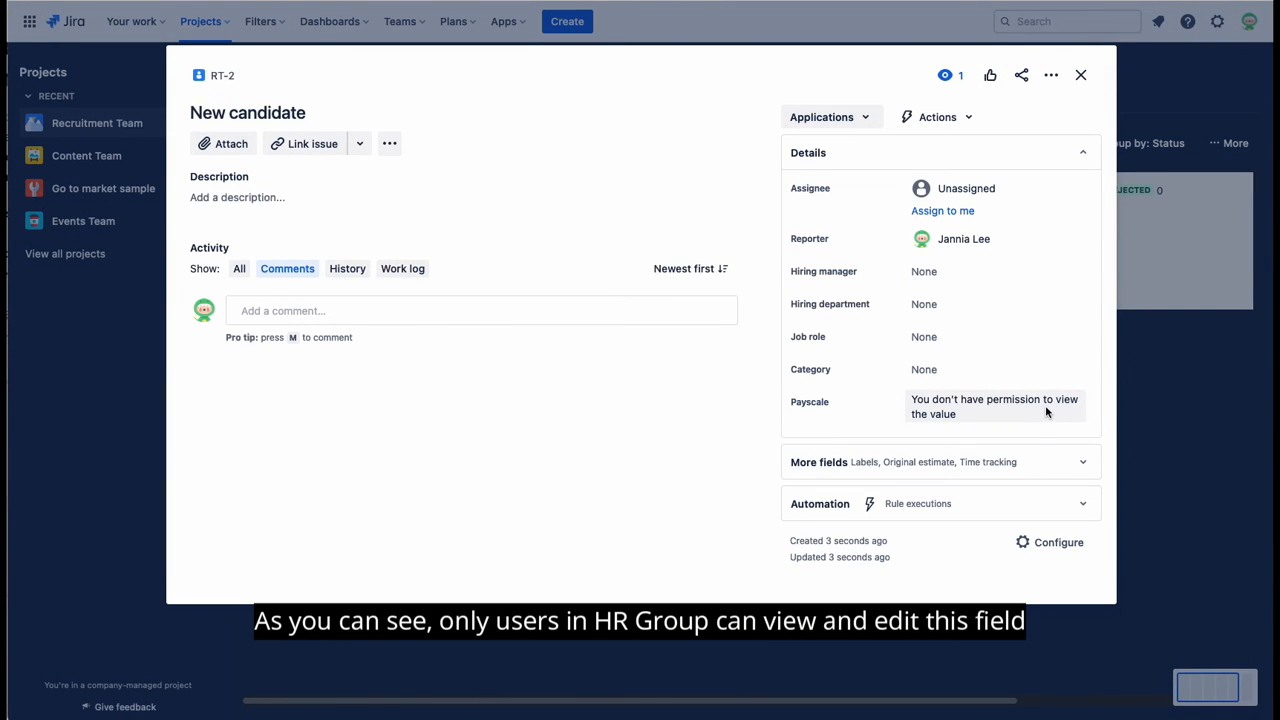
mouse_move(1048, 415)
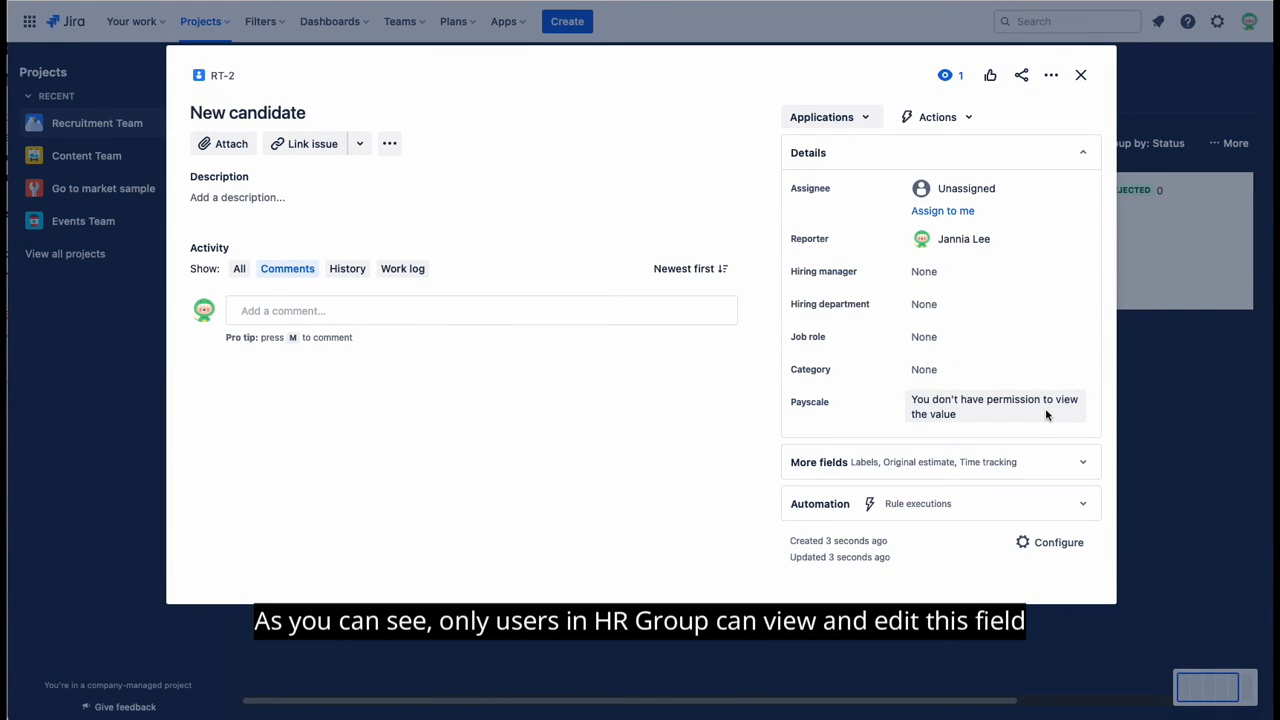